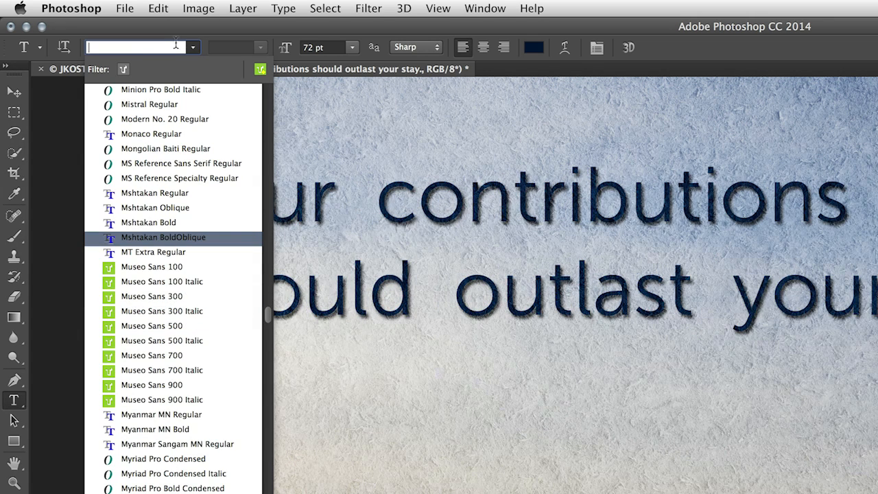
- Filter the font family field with "minio" to find a Minion typeface for the quote
{"action": "type", "text": "m"}
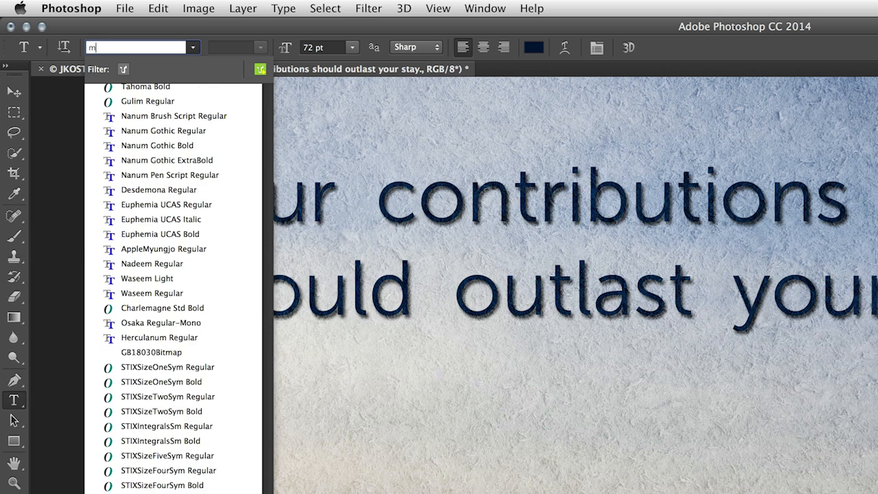
{"action": "type", "text": "inio"}
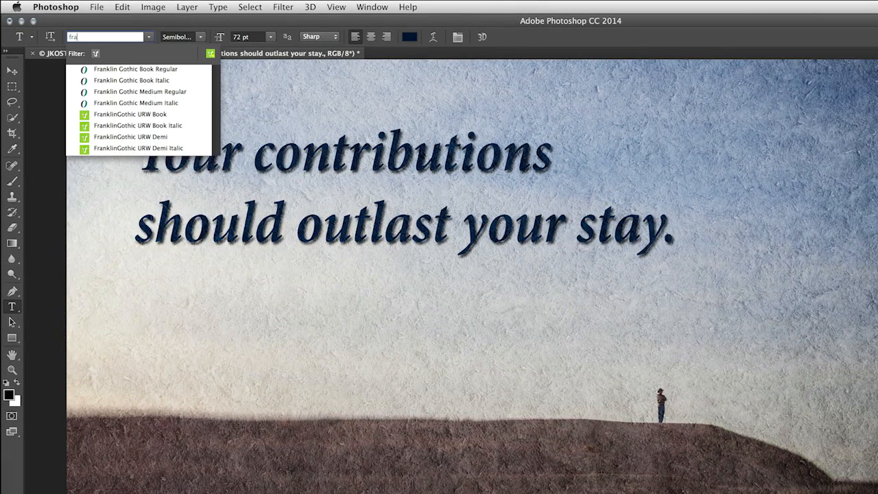
- Apply FranklinGothic URW Demi Italic to the selected quote text layer
{"action": "left_click", "coordinate": [138, 148]}
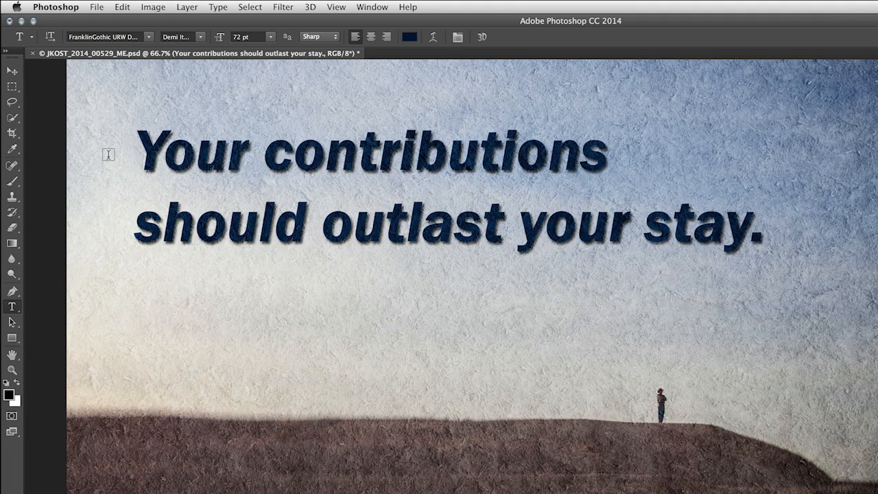